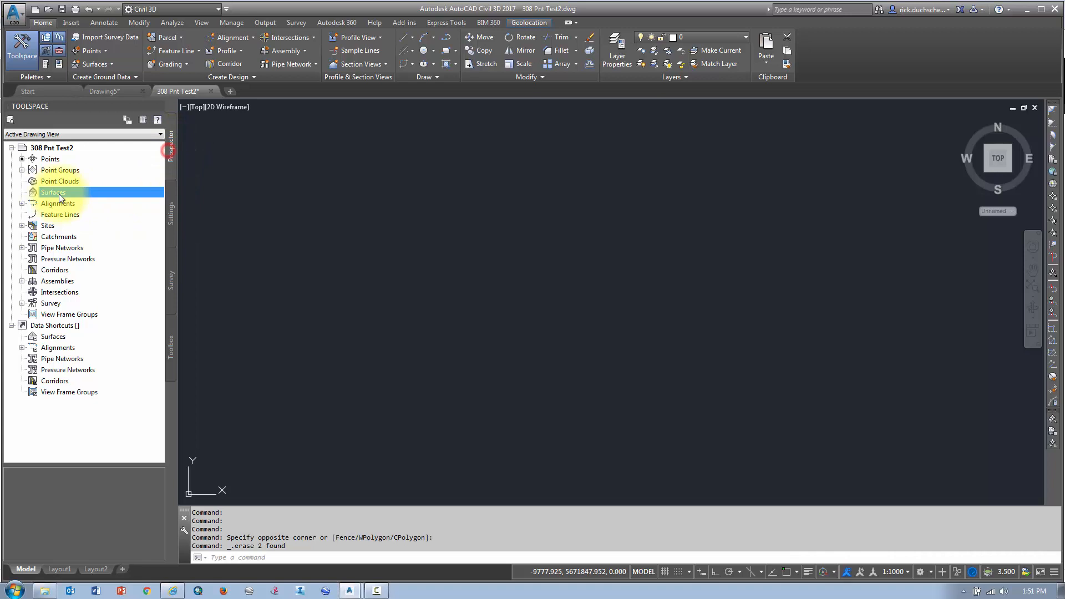
Step: Show the context menu for the Surfaces collection in Prospector
right_click(51, 192)
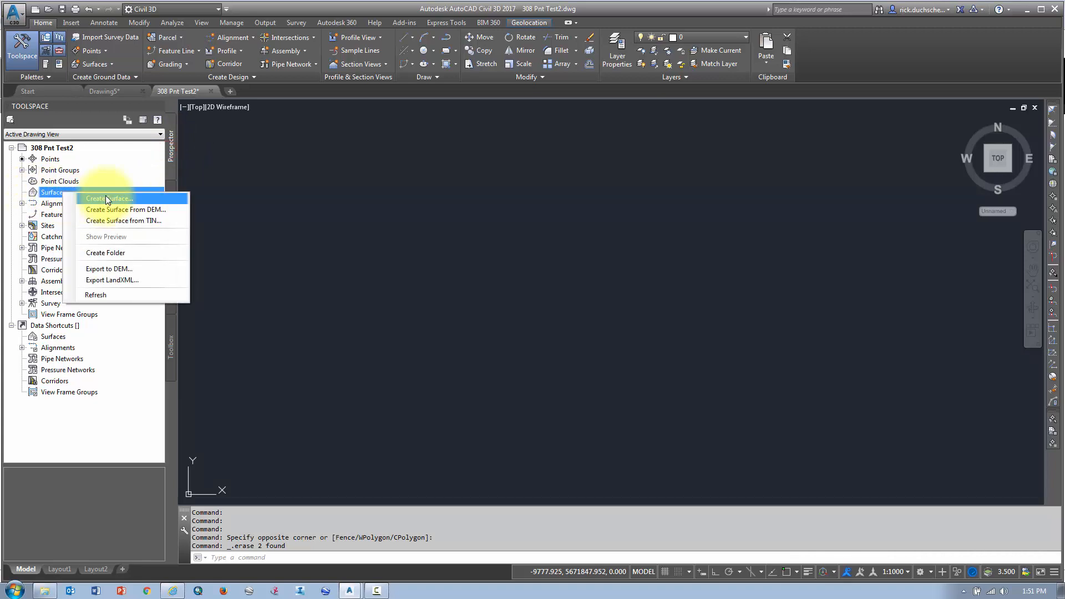
mouse_move(124, 221)
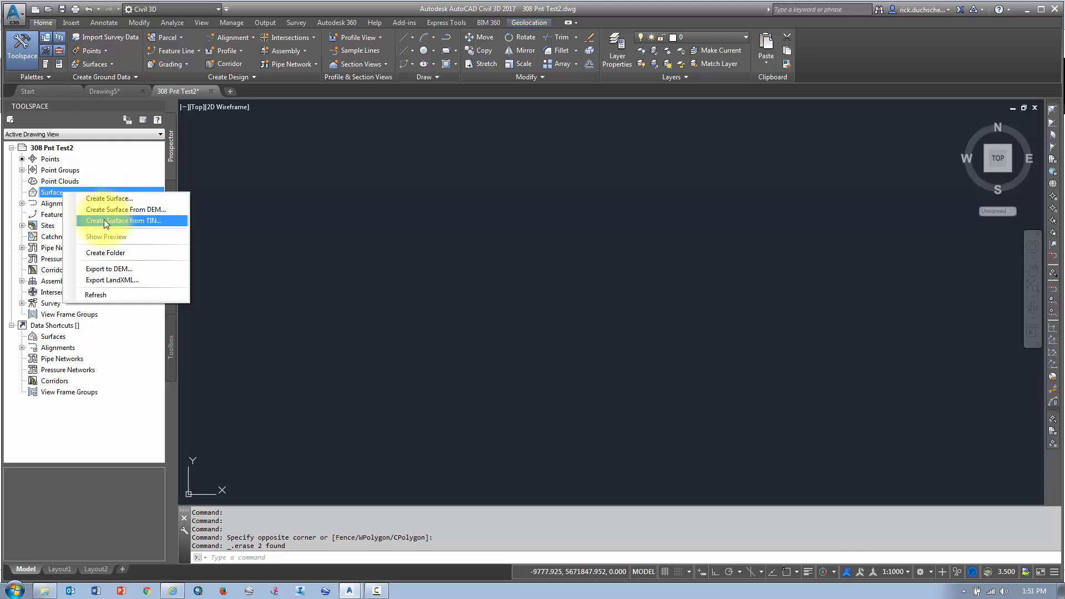
mouse_move(105, 209)
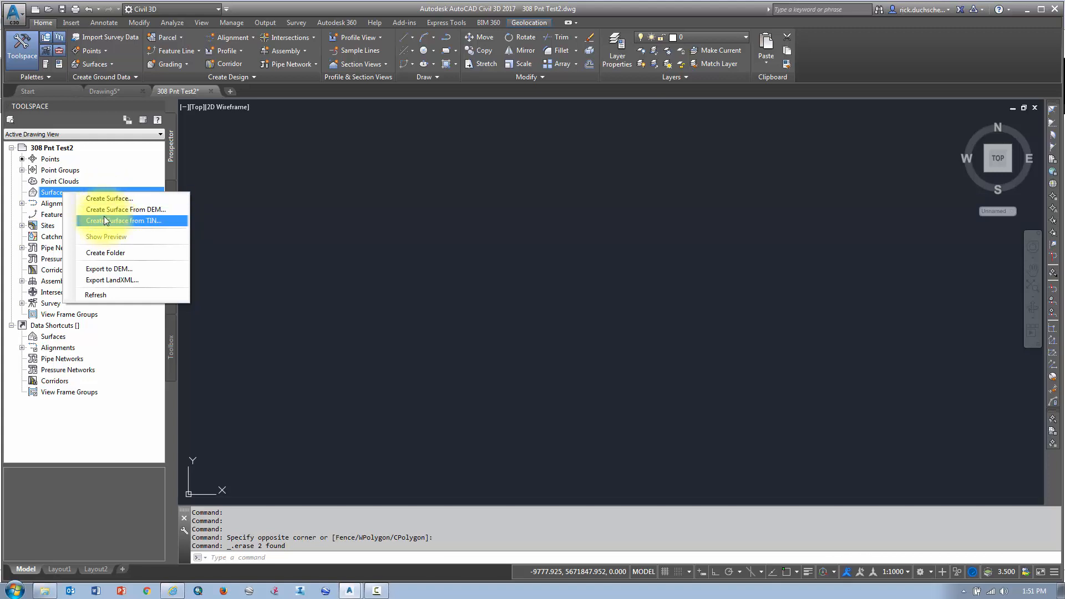
mouse_move(106, 197)
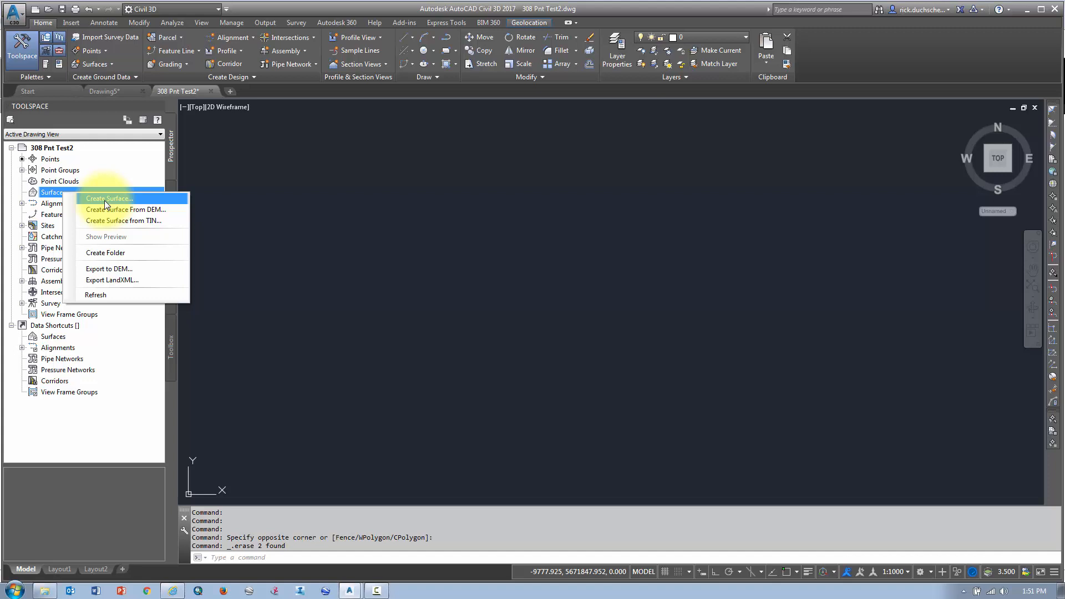
Step: Create a TIN surface named 'OG Surface' through the Create Surface dialog
click(109, 198)
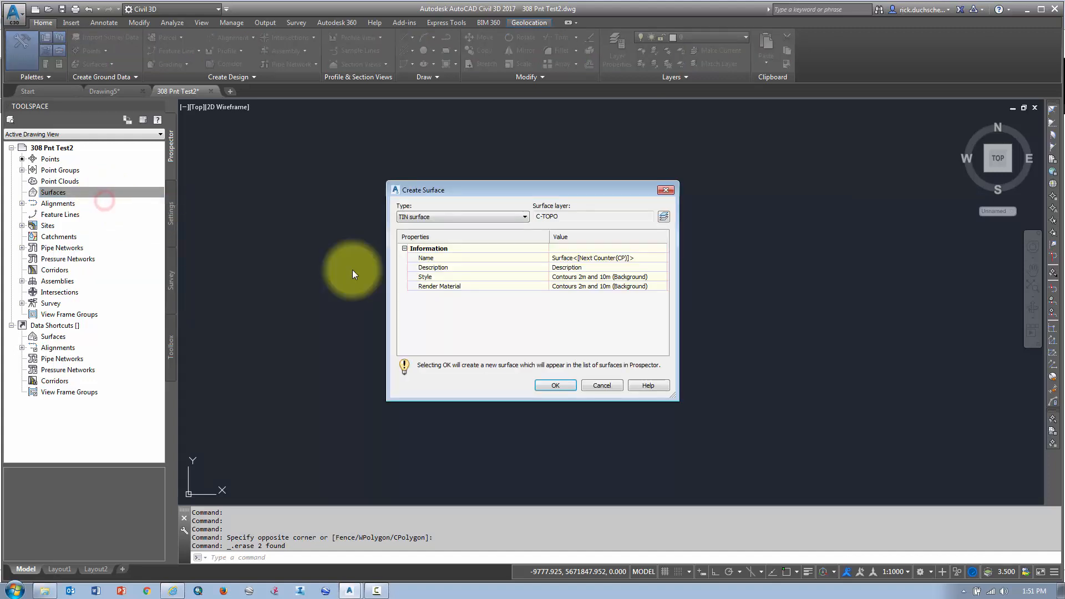
click(522, 217)
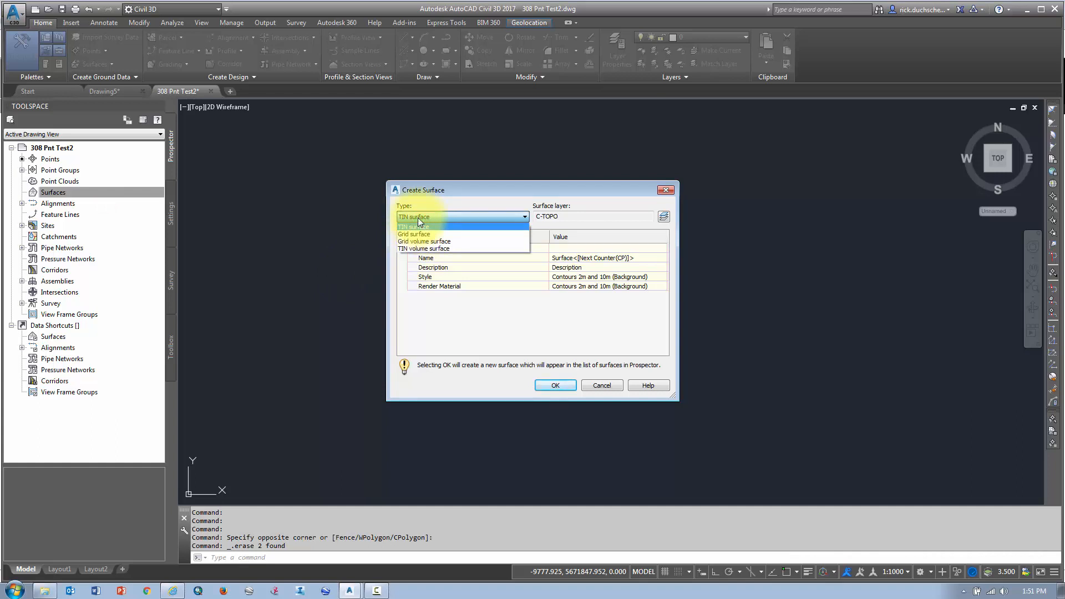
click(414, 216)
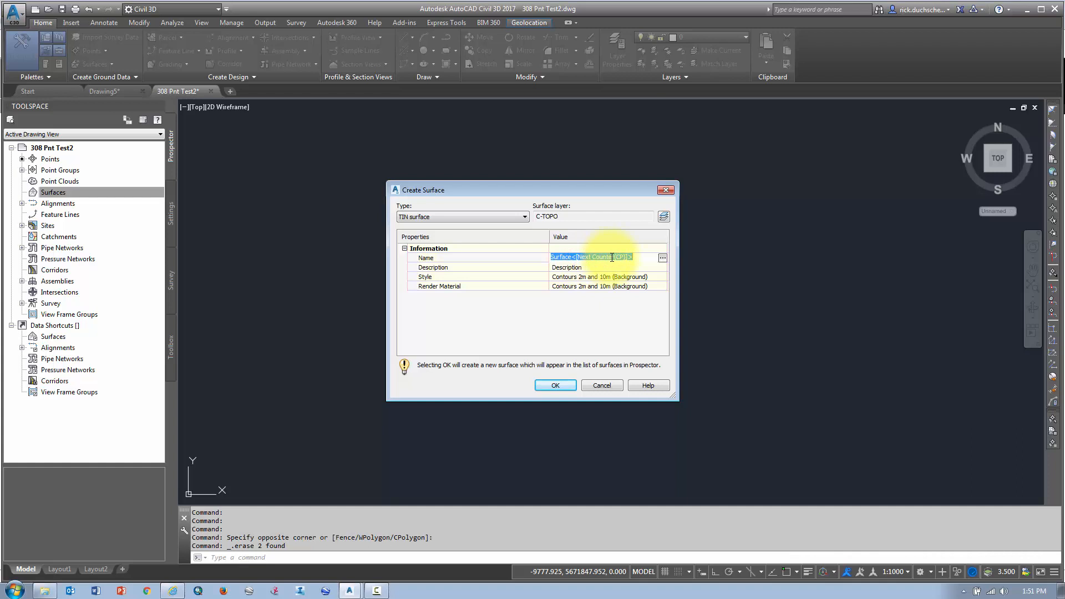
text(OG Sur)
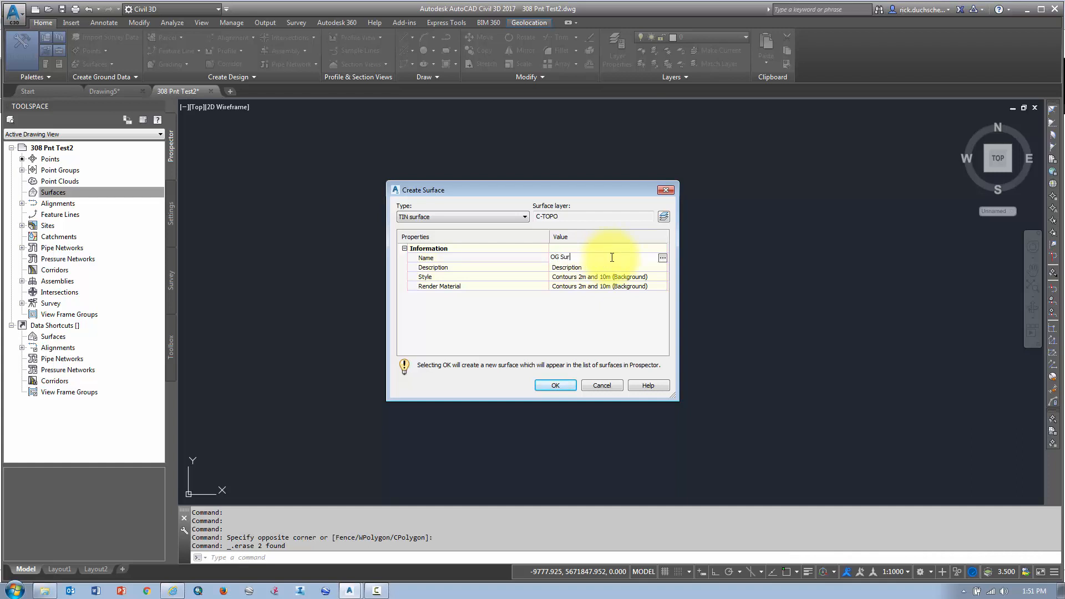
text(face)
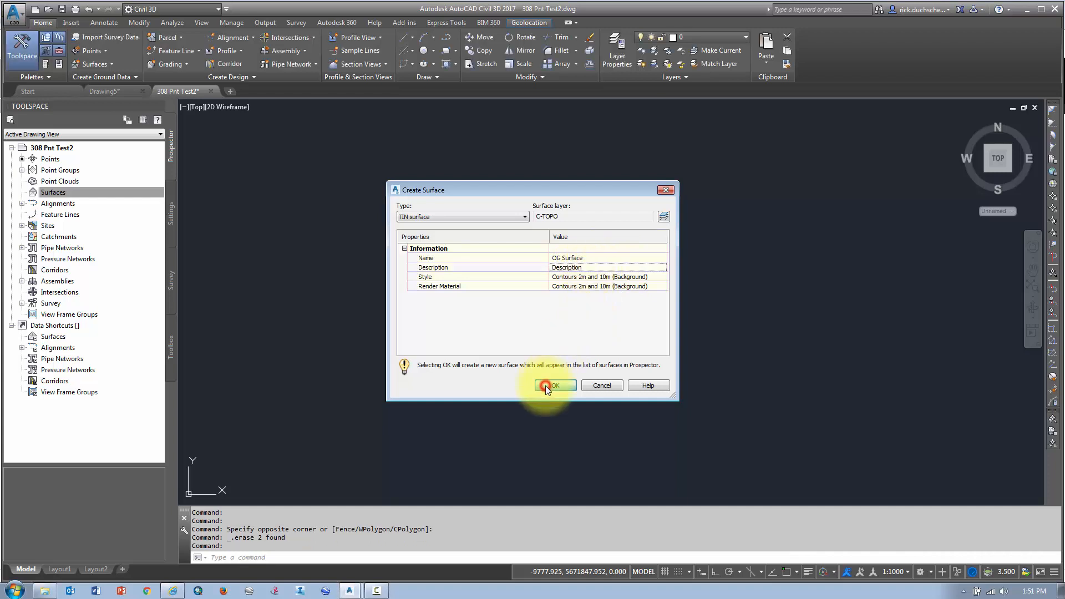
click(553, 385)
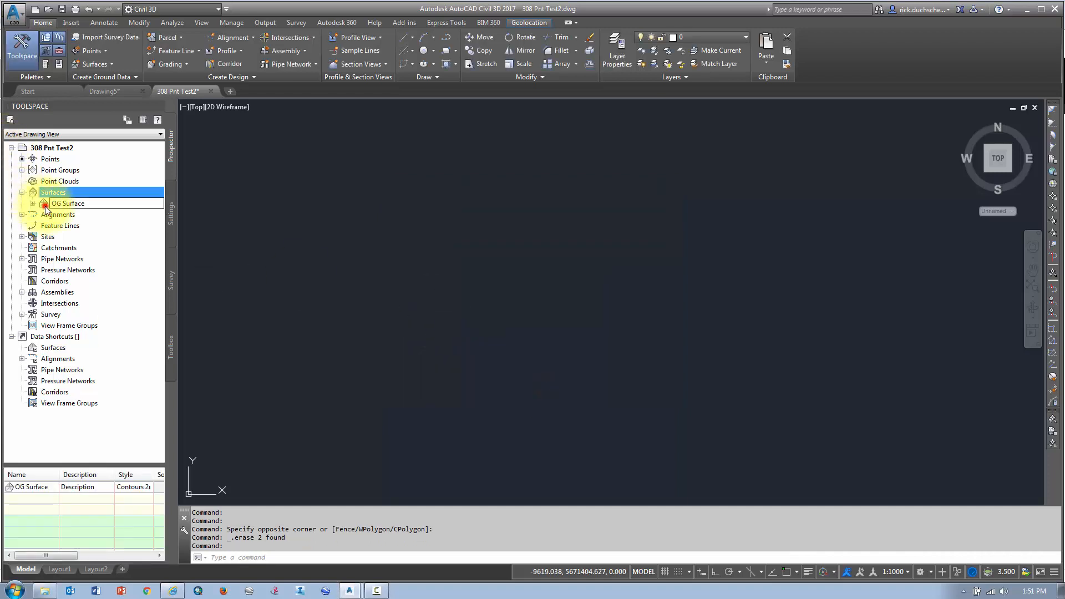
Step: Expand OG Surface and its Definition in Prospector, and list the drawing's point groups
click(67, 203)
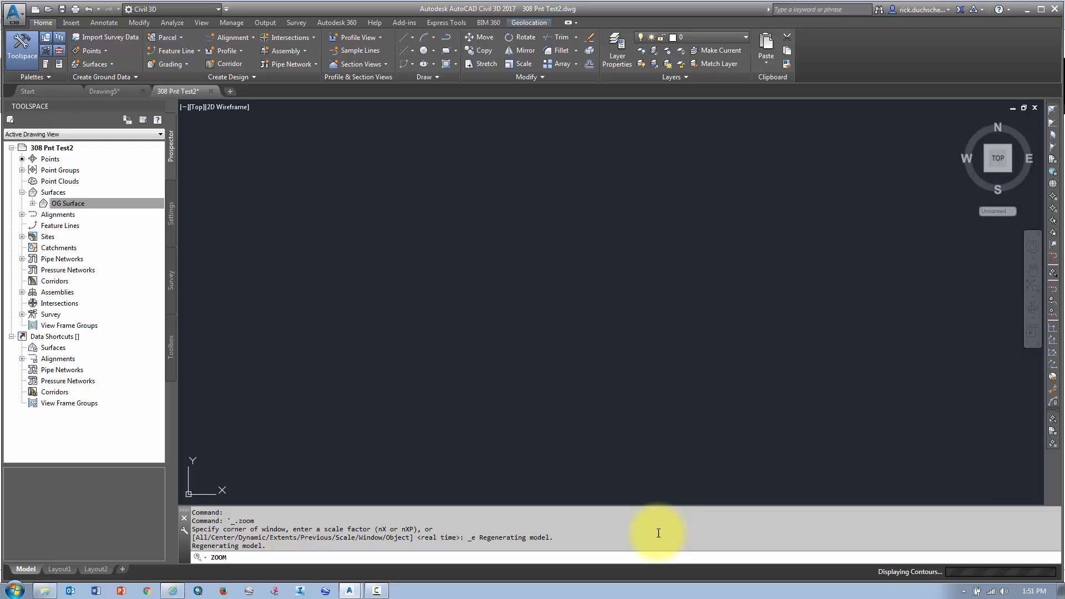
click(68, 203)
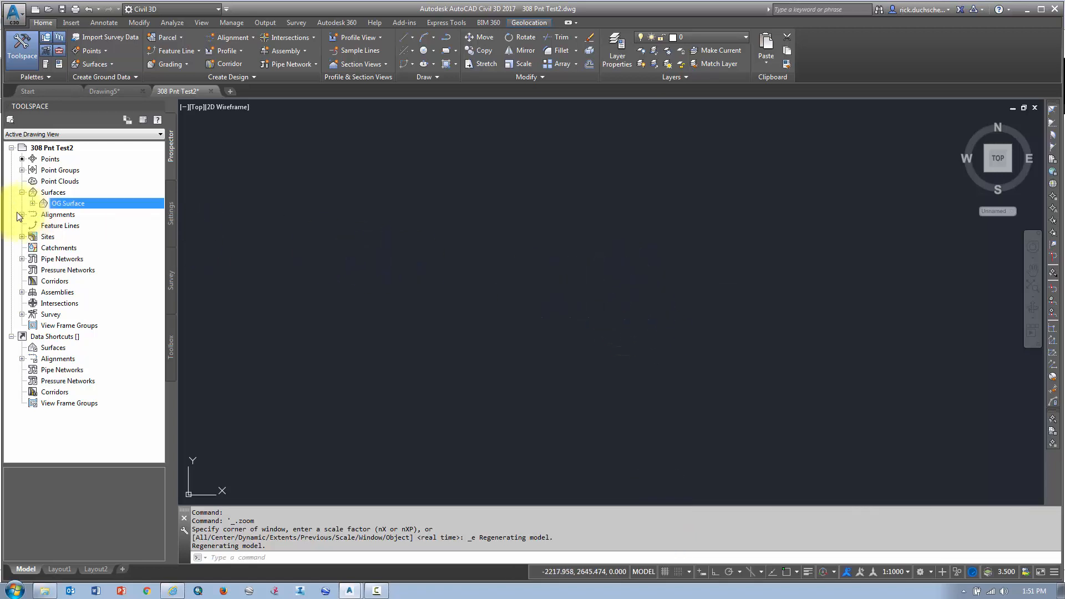
click(43, 203)
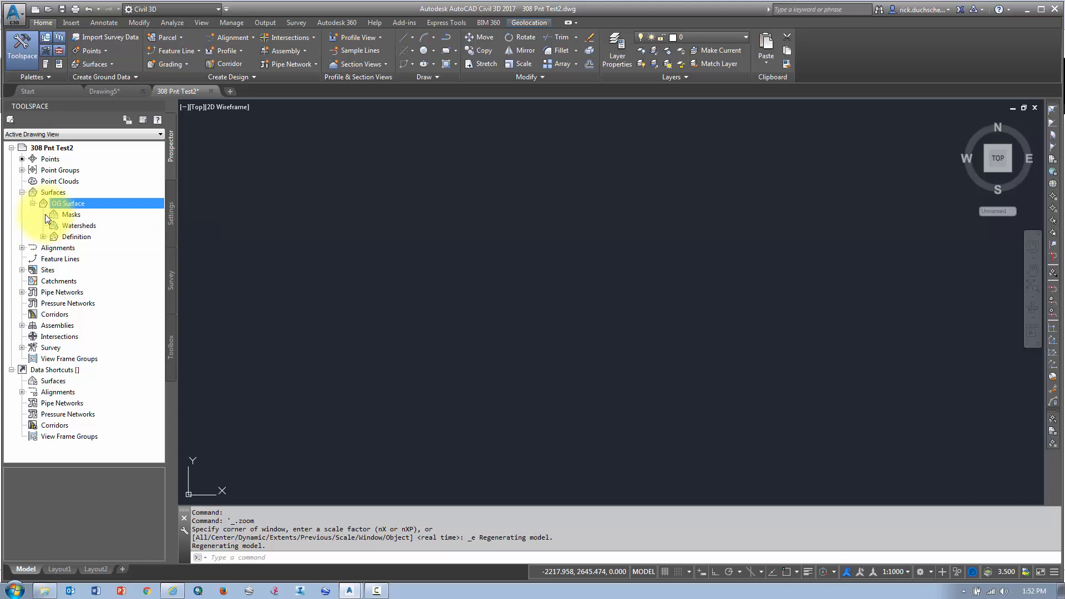
click(43, 236)
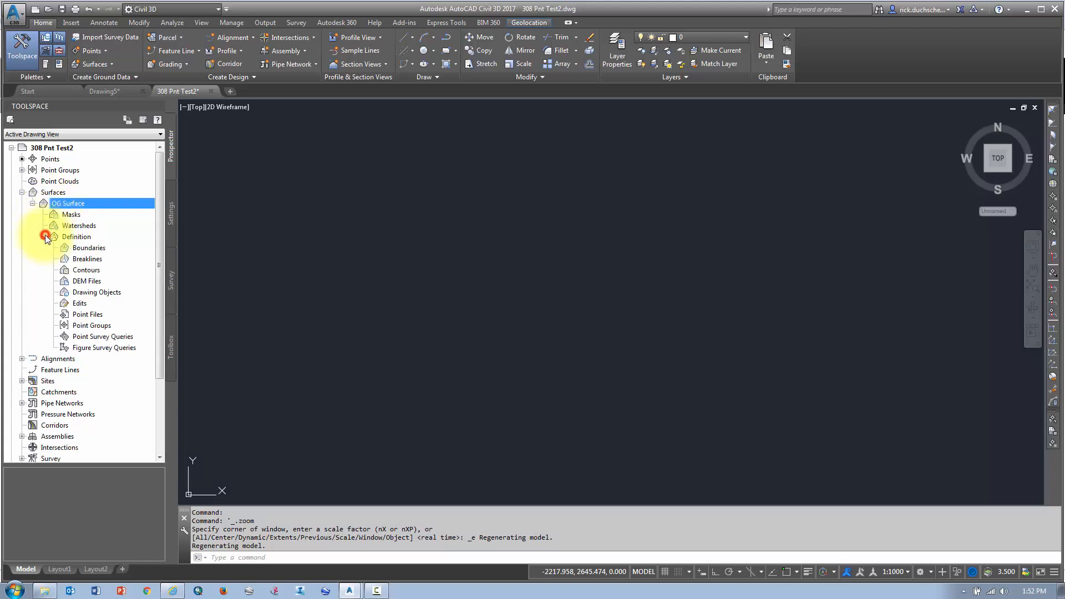
mouse_move(76, 237)
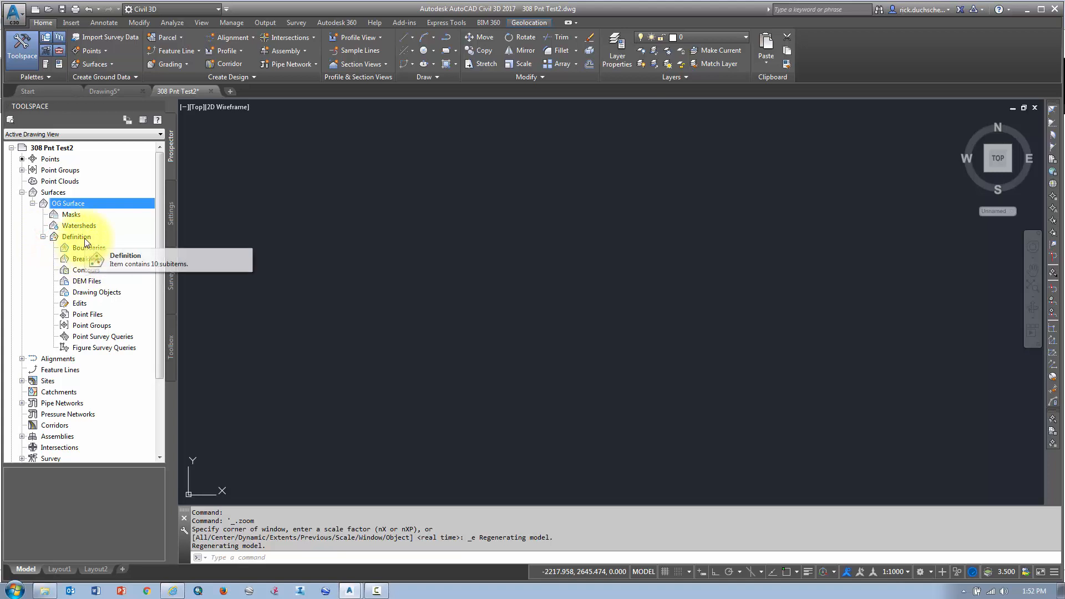
mouse_move(86, 241)
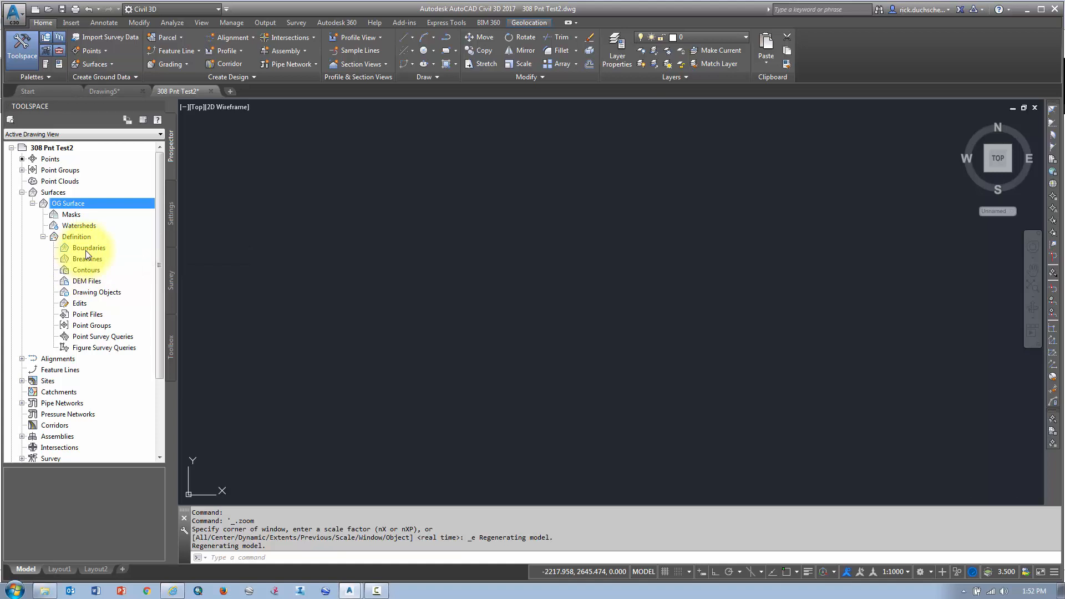
mouse_move(88, 247)
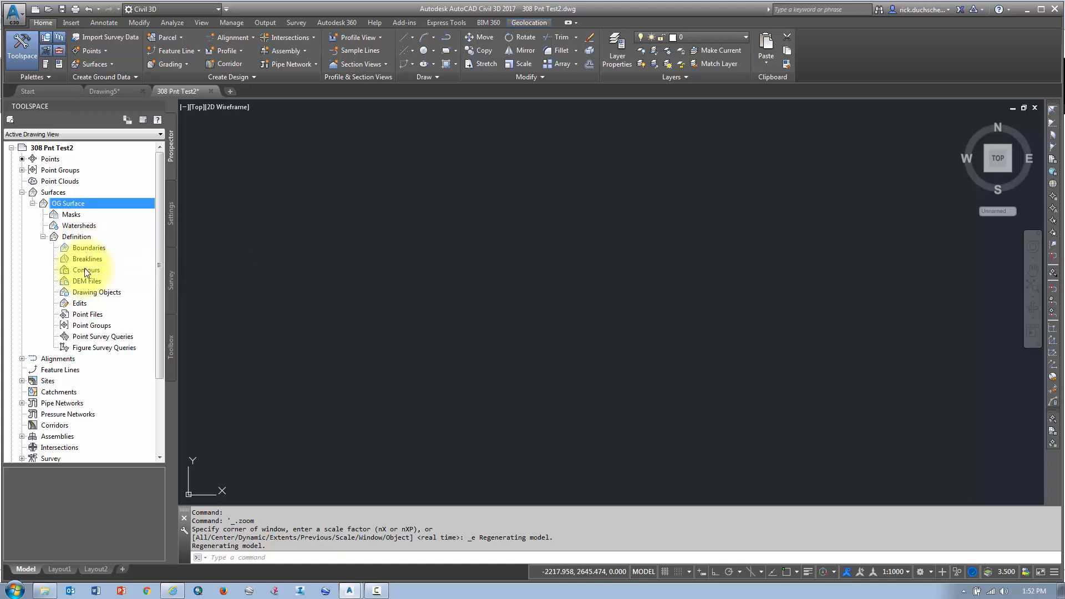
mouse_move(92, 325)
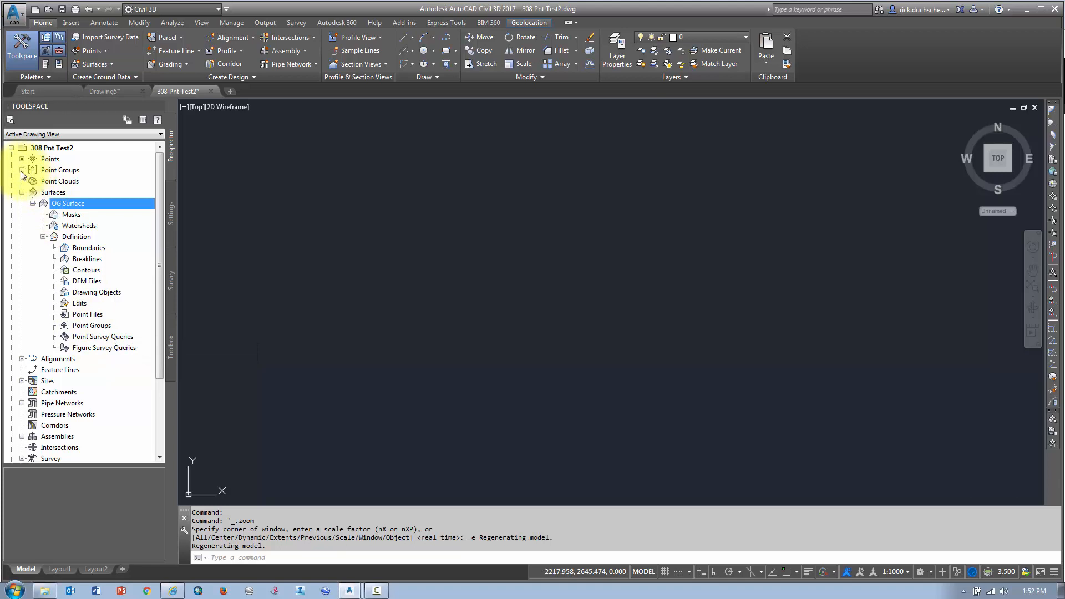
click(23, 170)
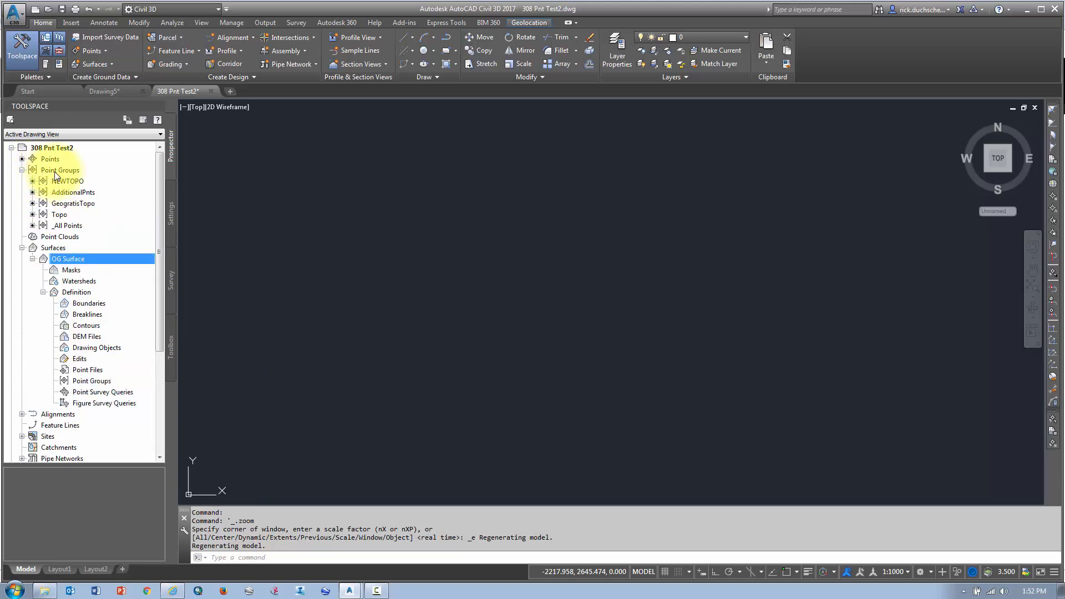
click(60, 169)
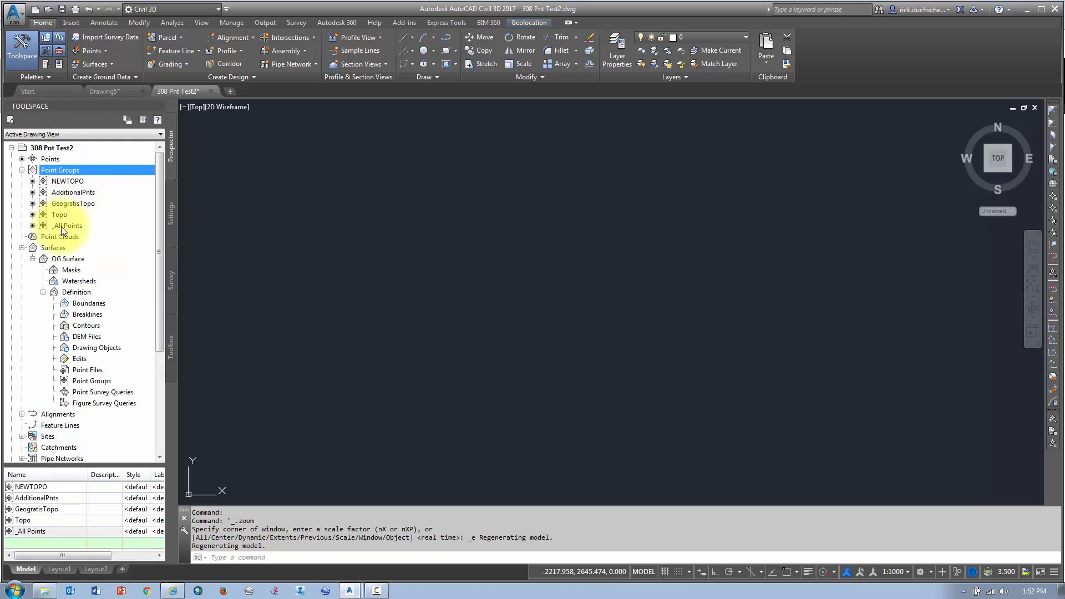
mouse_move(66, 225)
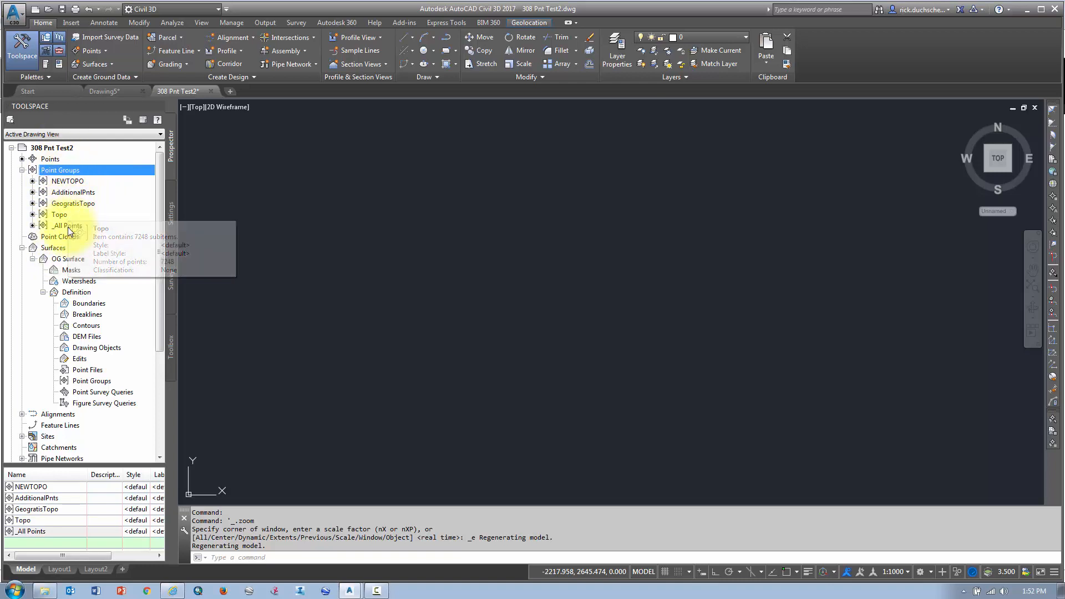
mouse_move(60, 215)
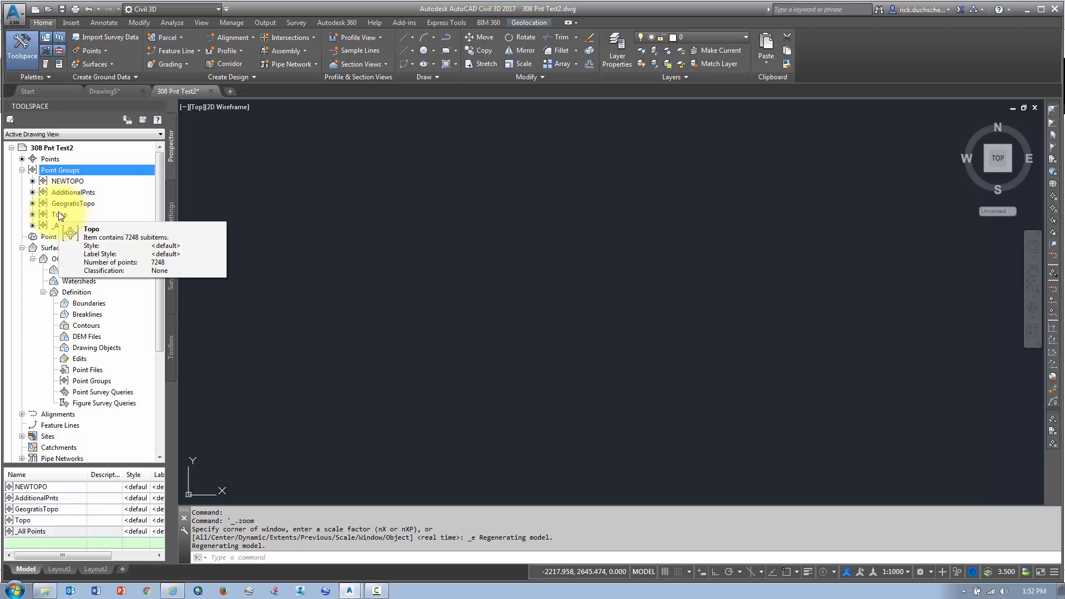
mouse_move(68, 225)
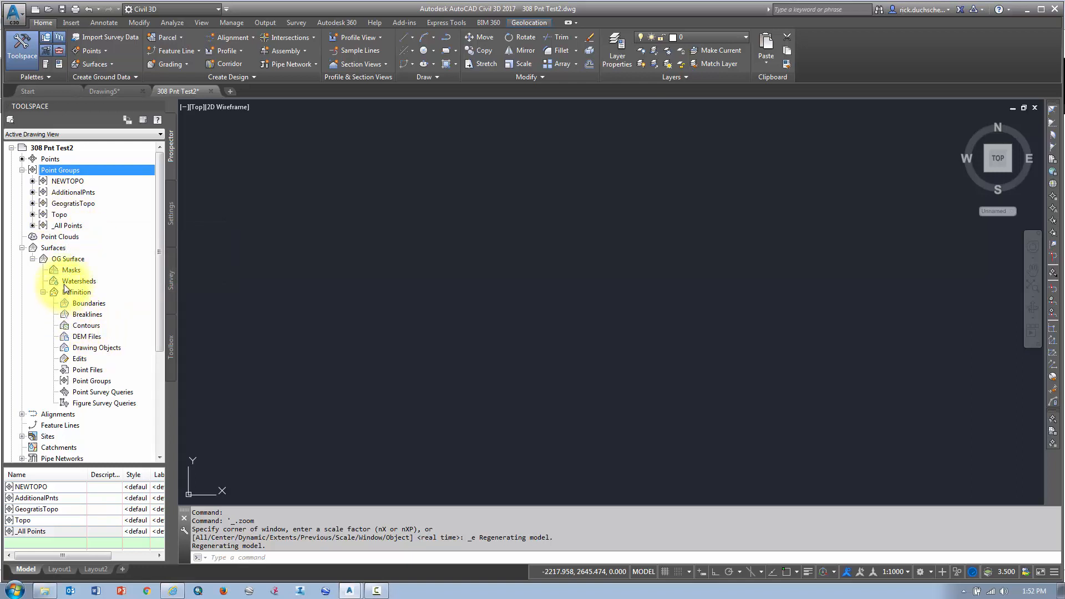
Step: Show the OG Surface definition summary and select its Point Groups category
click(69, 259)
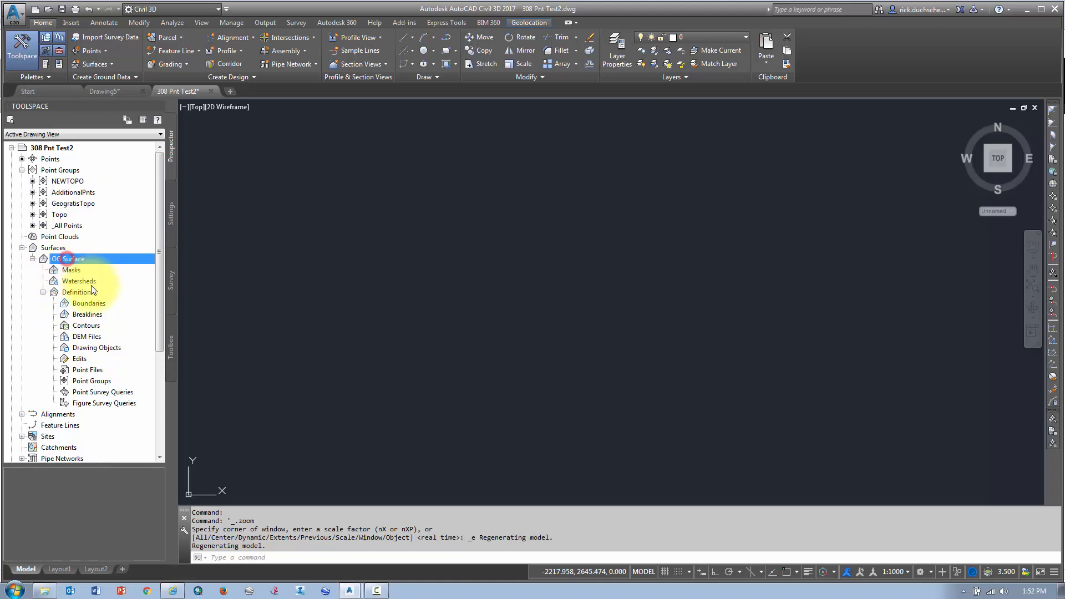
click(77, 292)
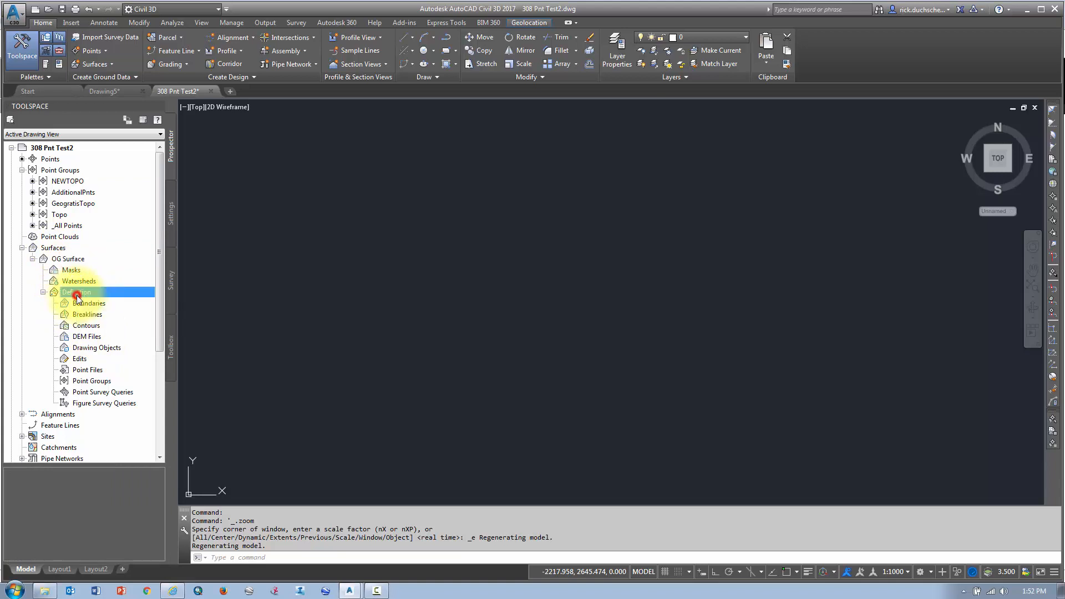
click(76, 292)
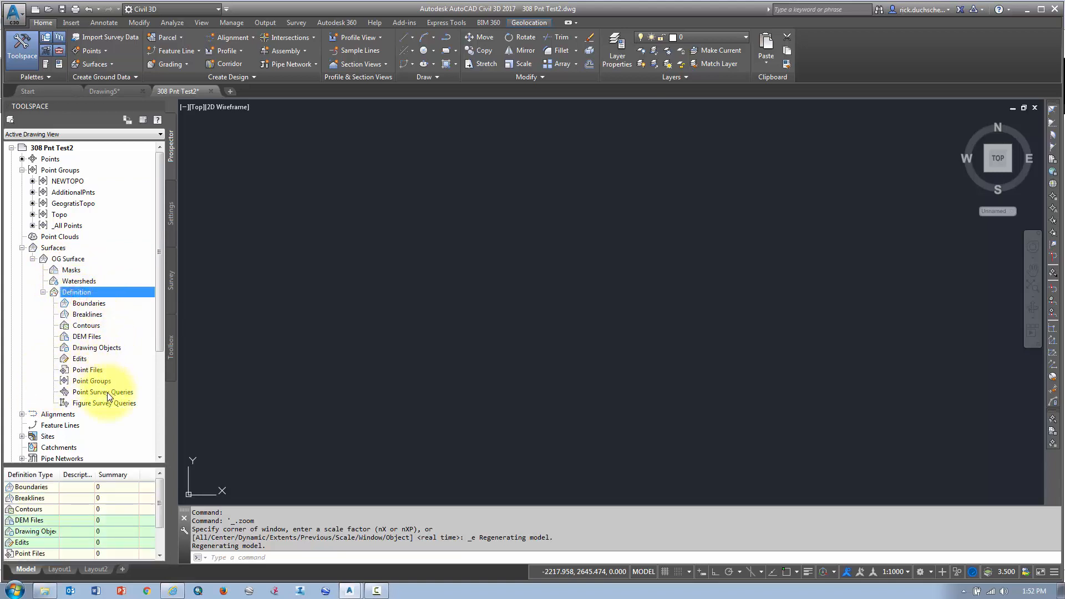
click(93, 381)
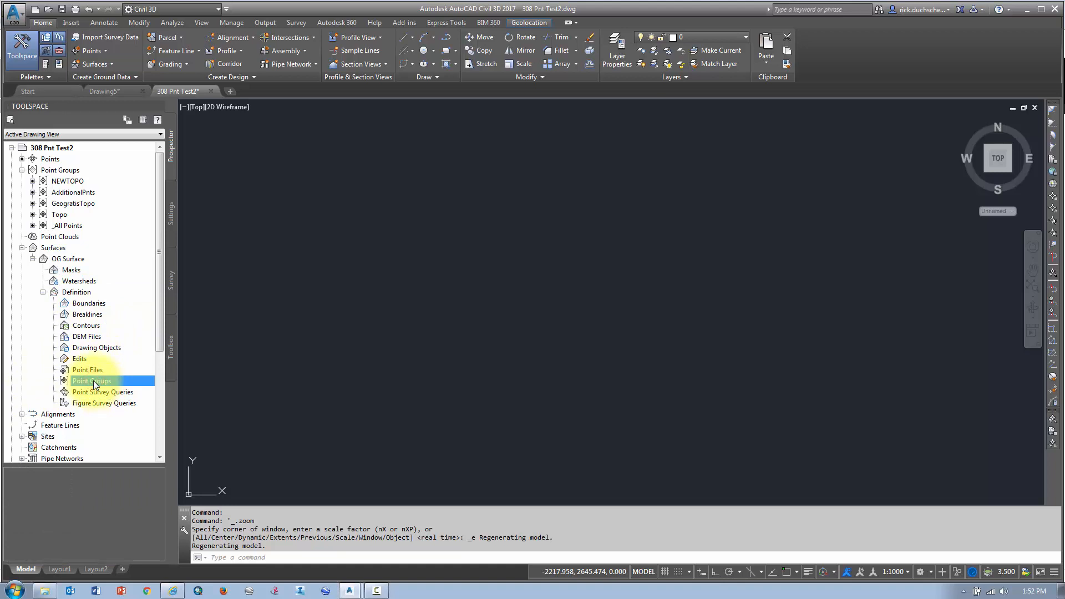
Step: Add the NEWTOPO point group to the OG Surface definition
right_click(92, 381)
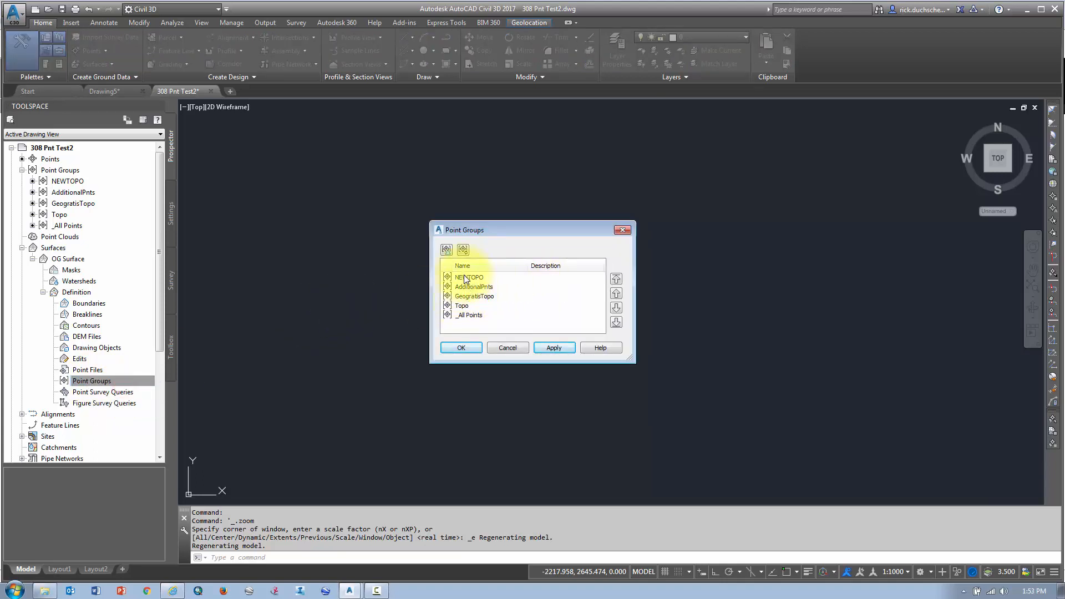
click(461, 305)
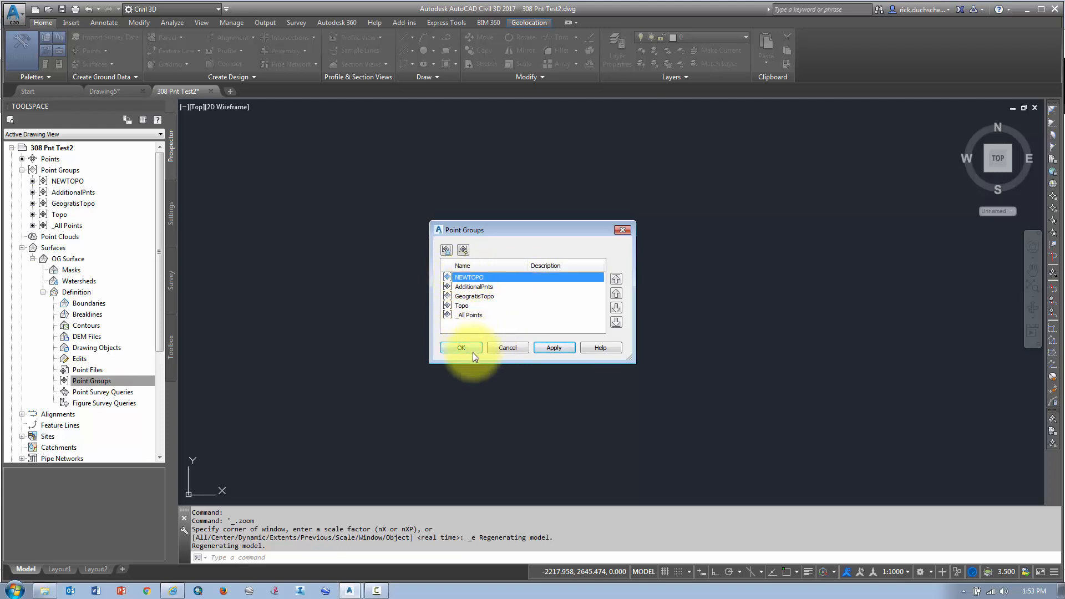
click(462, 347)
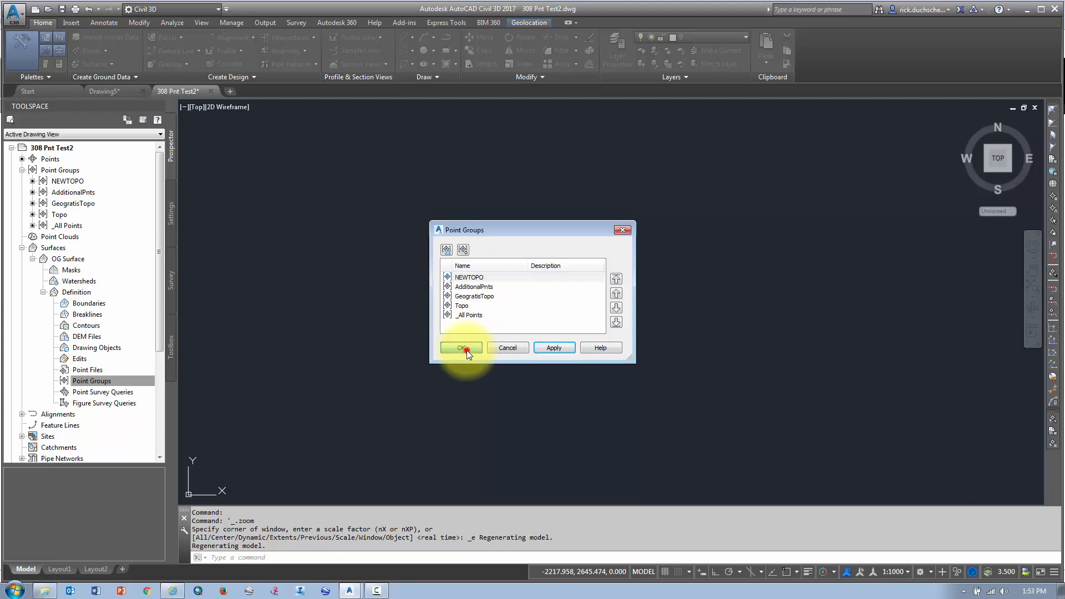
click(462, 348)
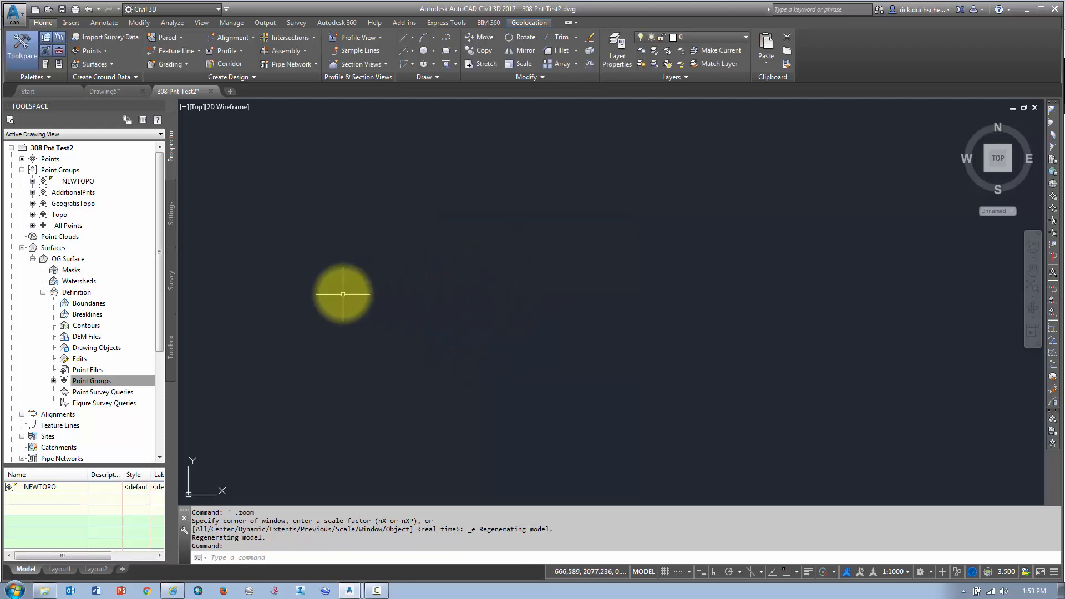
mouse_move(448, 355)
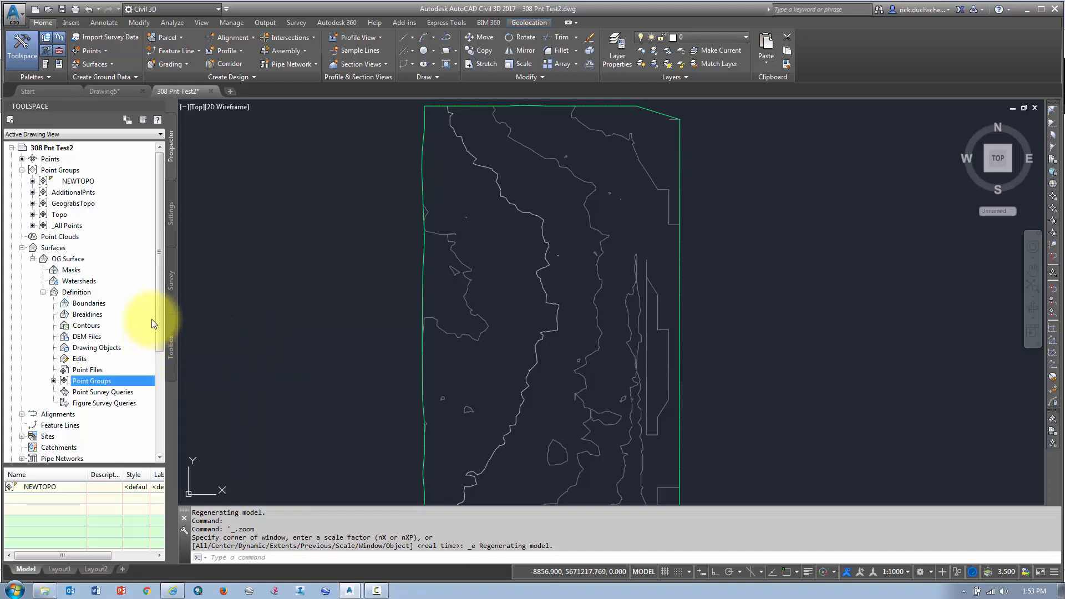
mouse_move(89, 337)
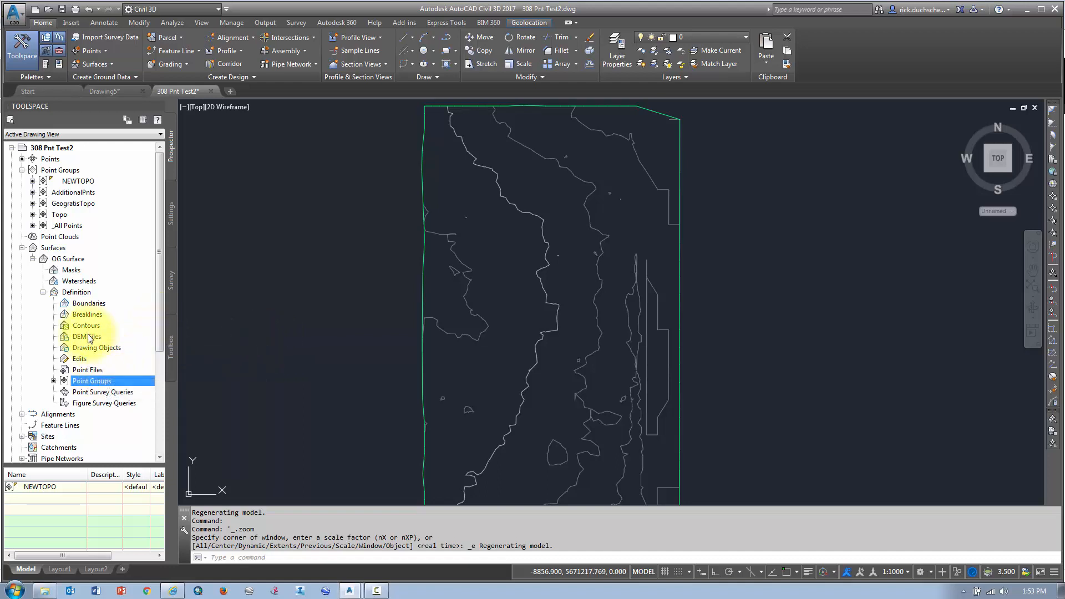
mouse_move(81, 320)
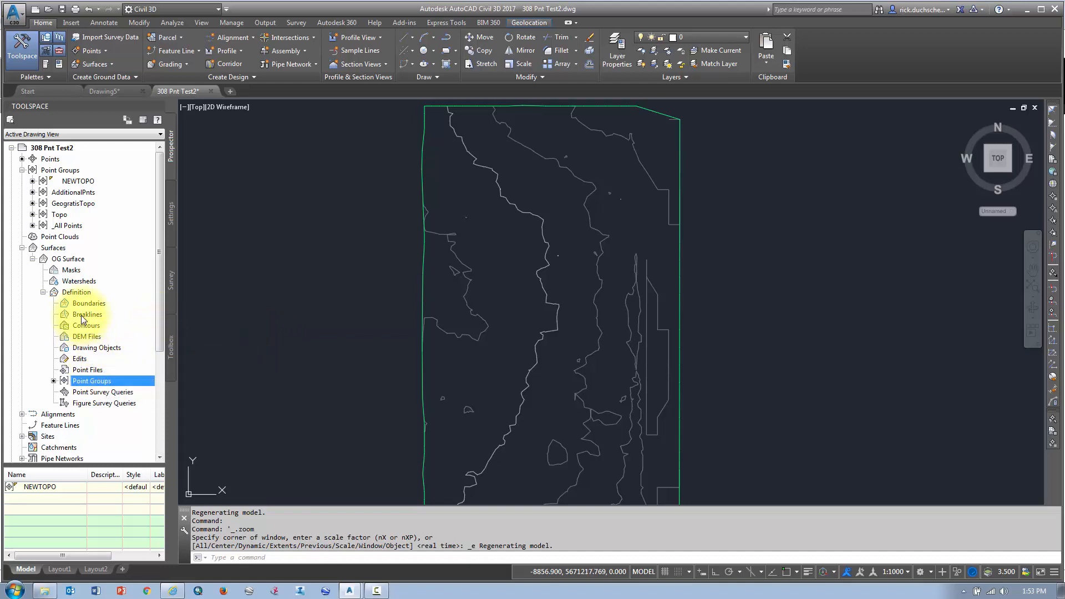
Step: Review the Breaklines, Contours, Point Files and Point Groups entries of the regenerated OG Surface
click(87, 314)
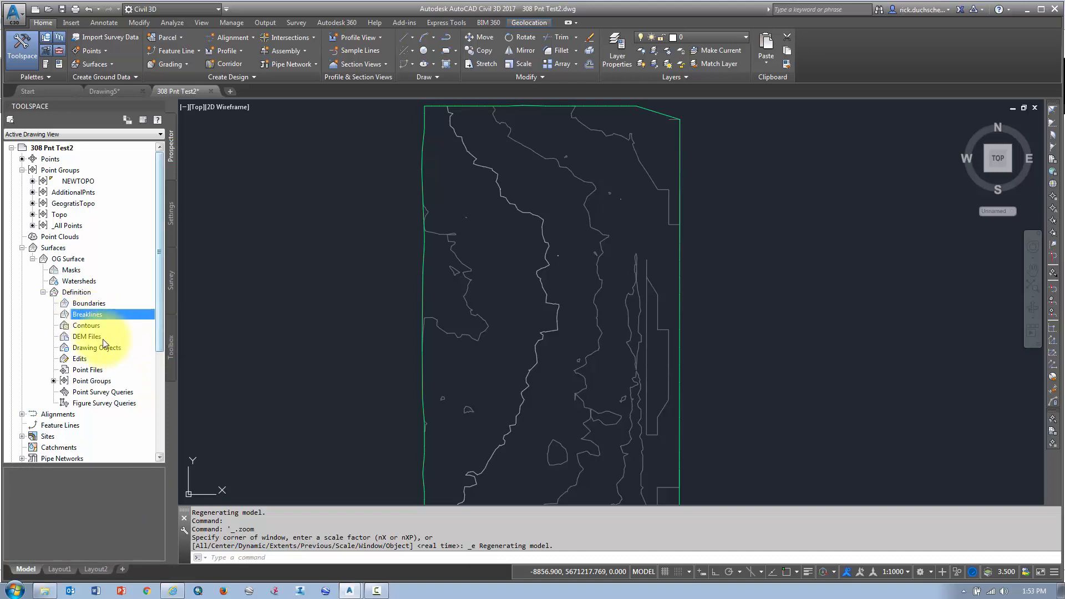
click(87, 325)
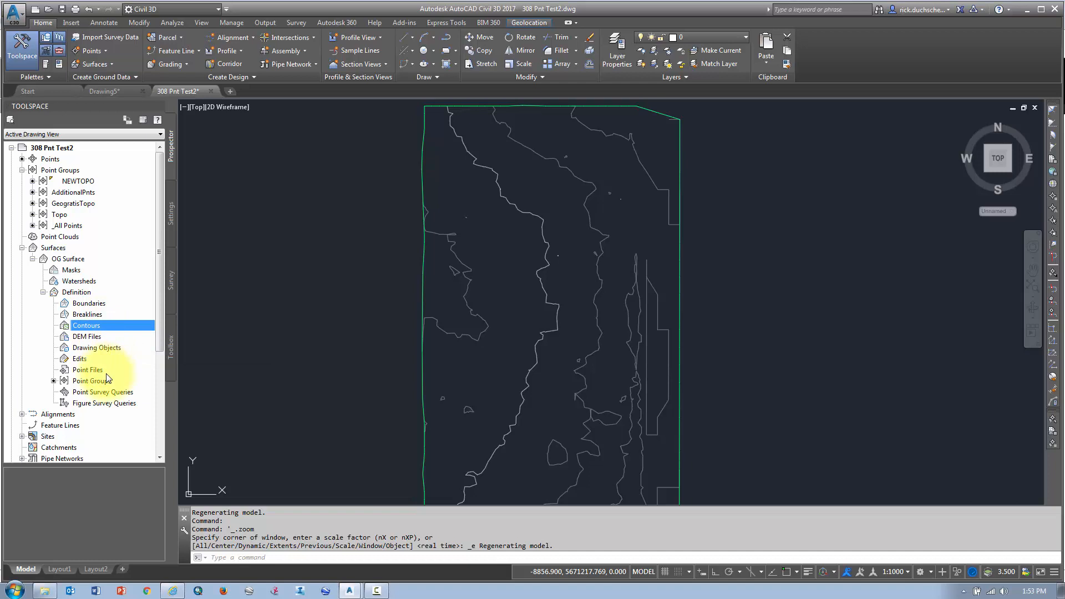
mouse_move(106, 400)
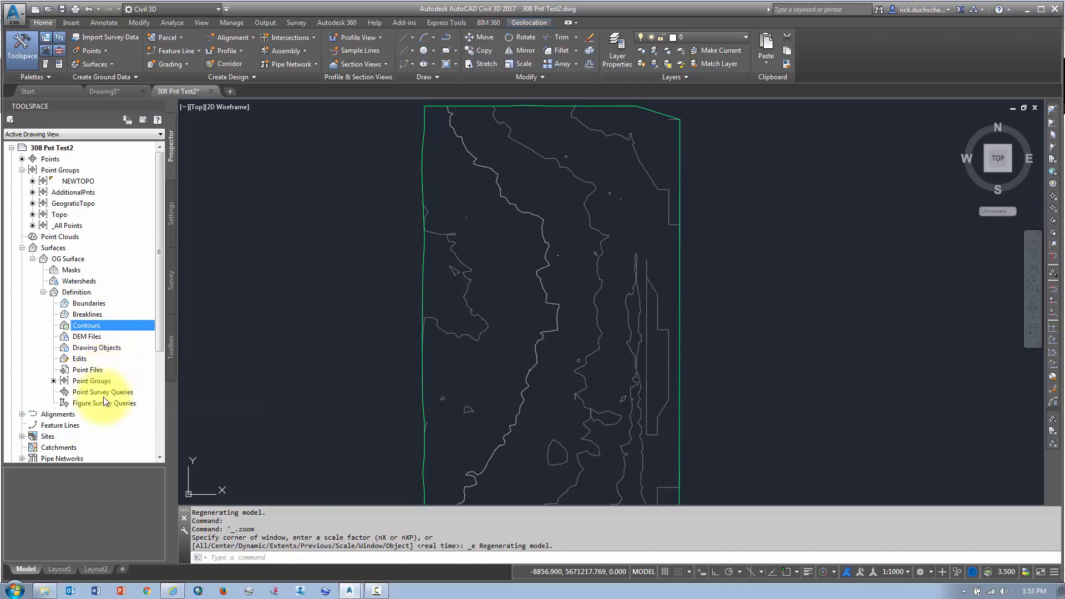
mouse_move(87, 371)
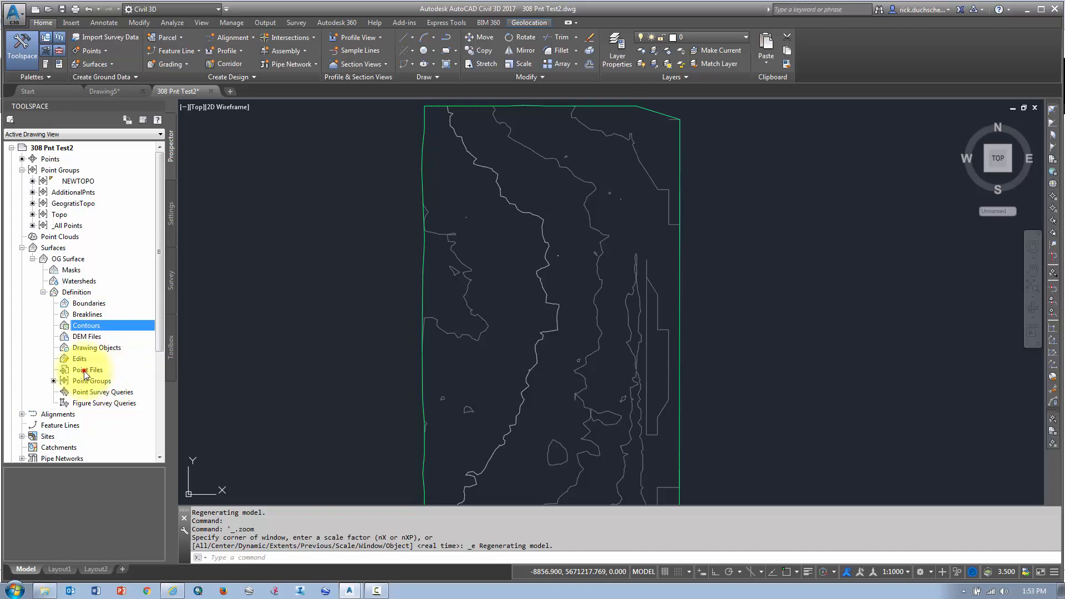
click(89, 369)
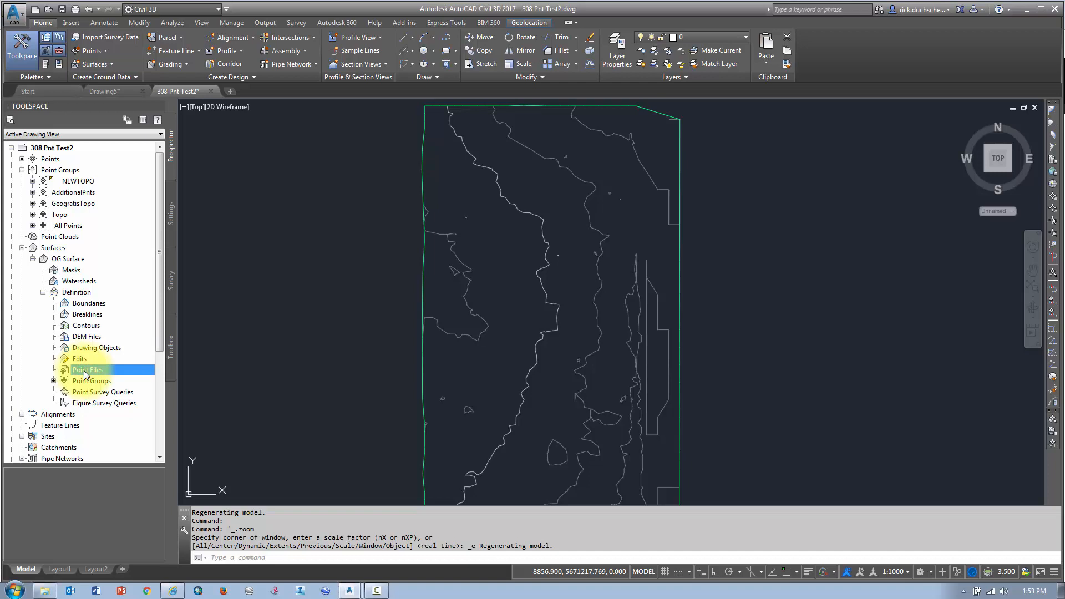
mouse_move(87, 370)
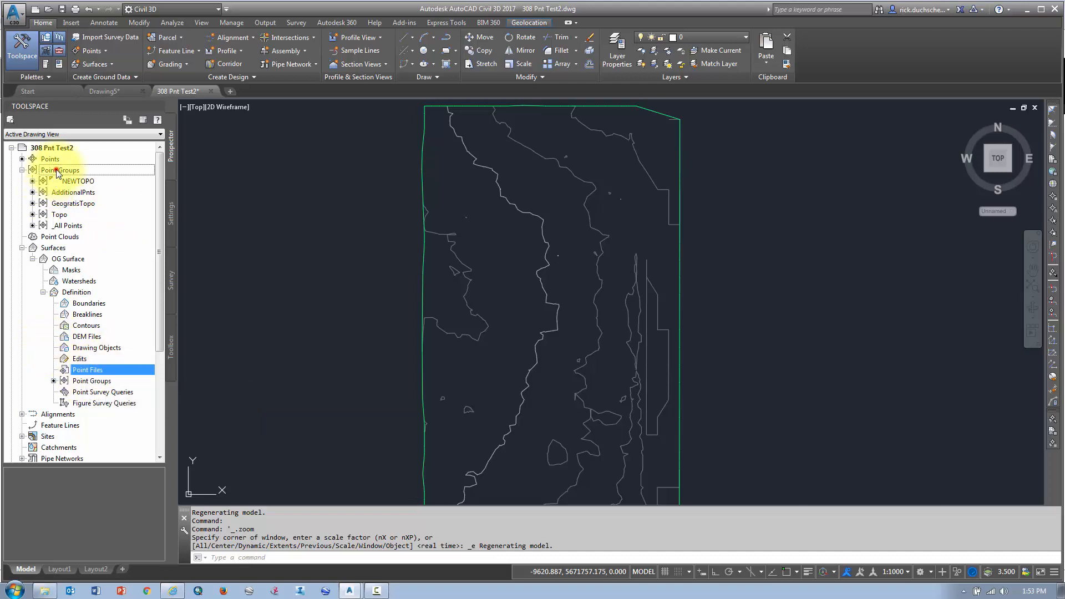
click(60, 169)
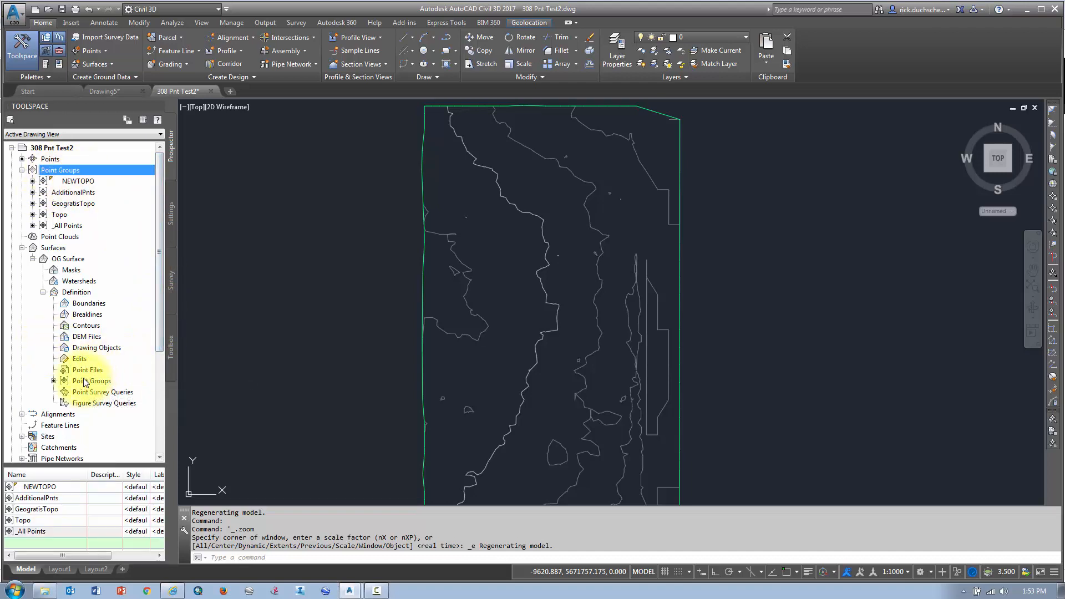
click(68, 258)
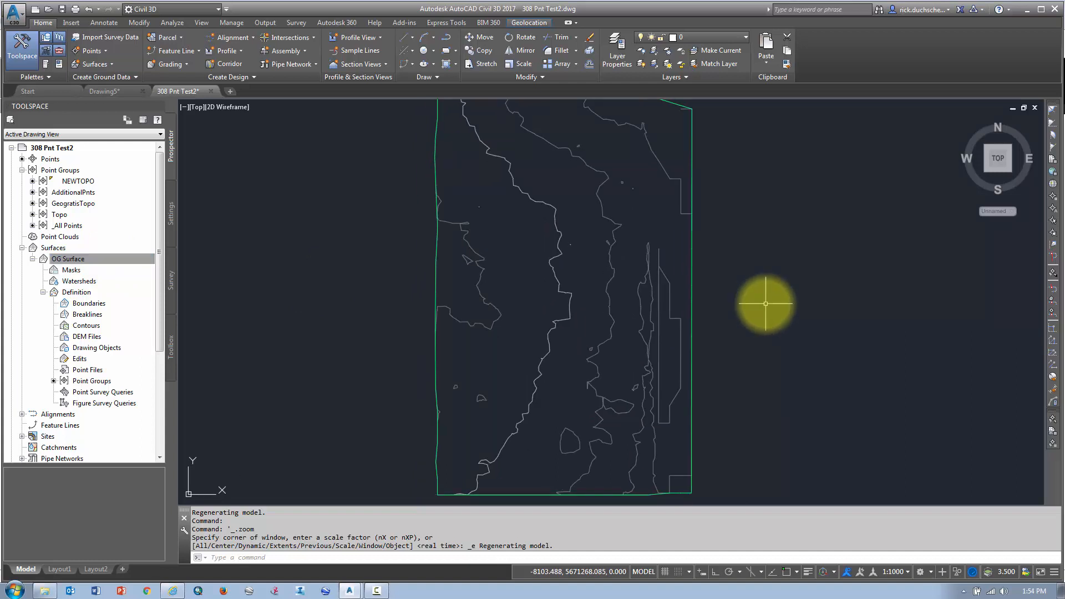
mouse_move(770, 304)
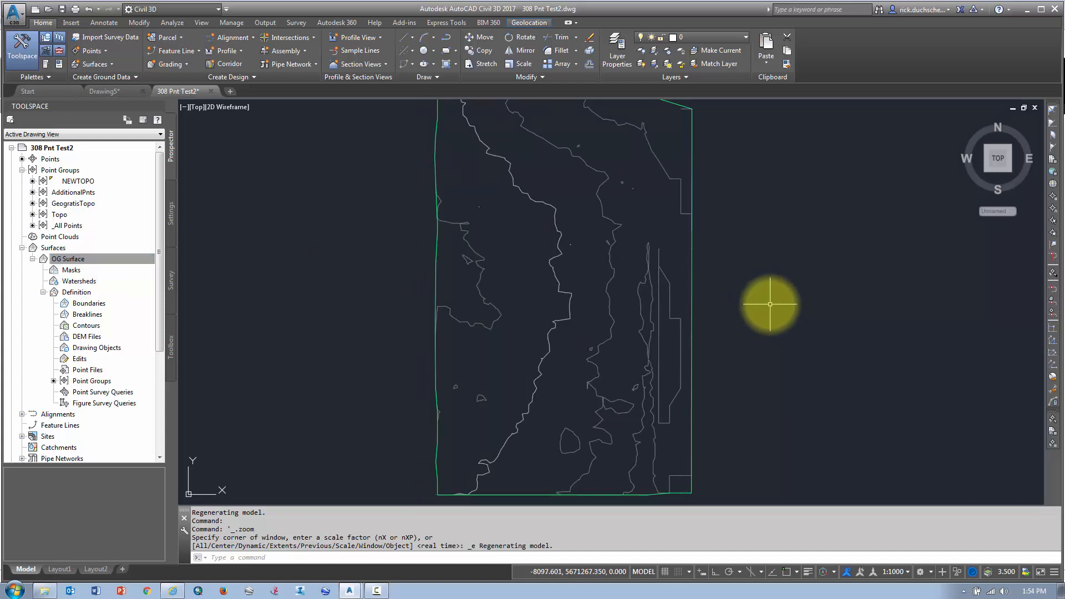